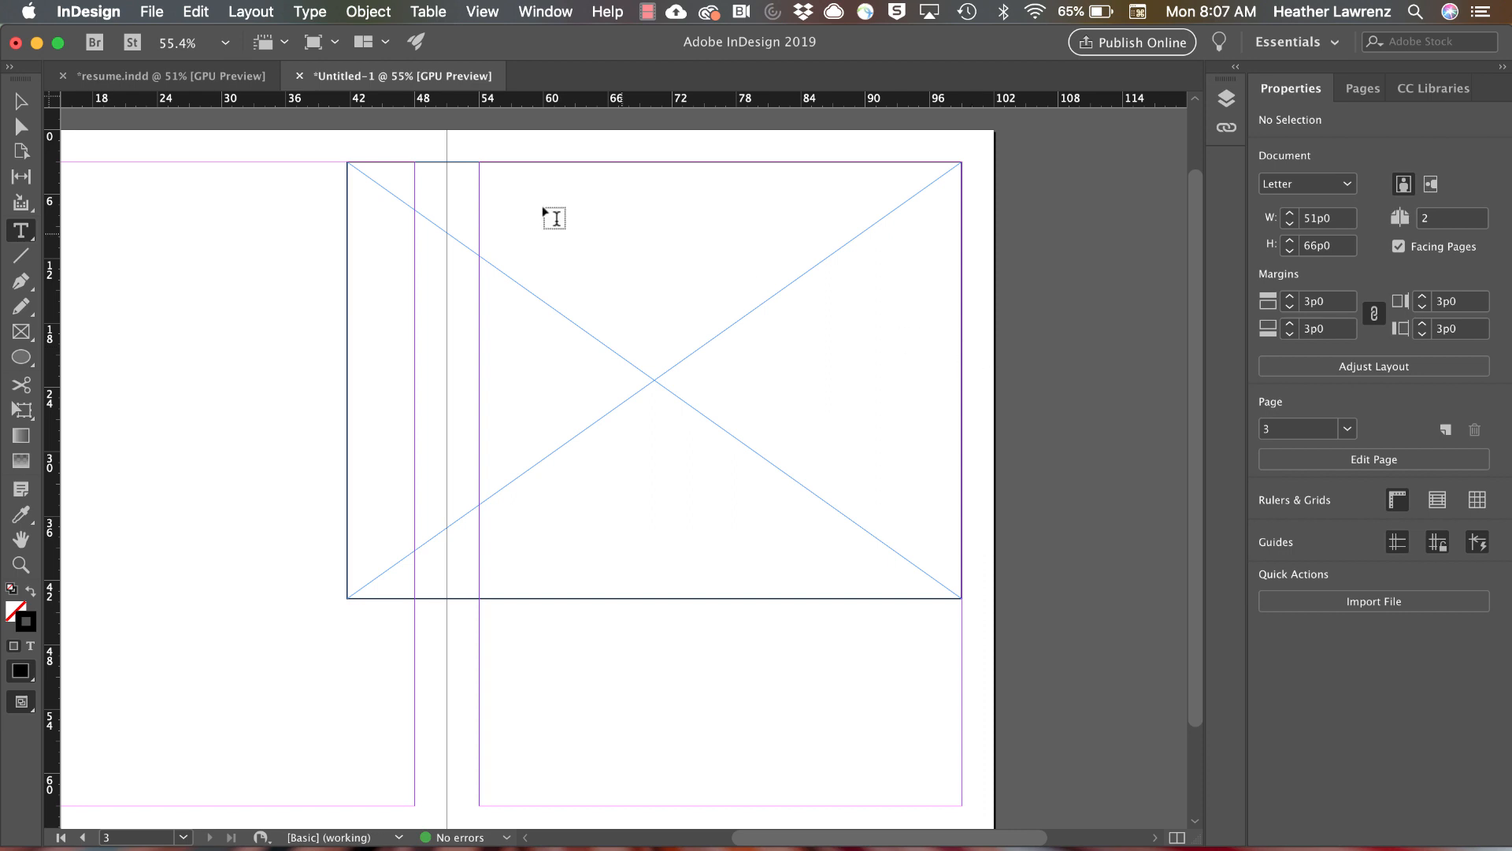
{"action": "mouse_move", "coordinate": [21, 102]}
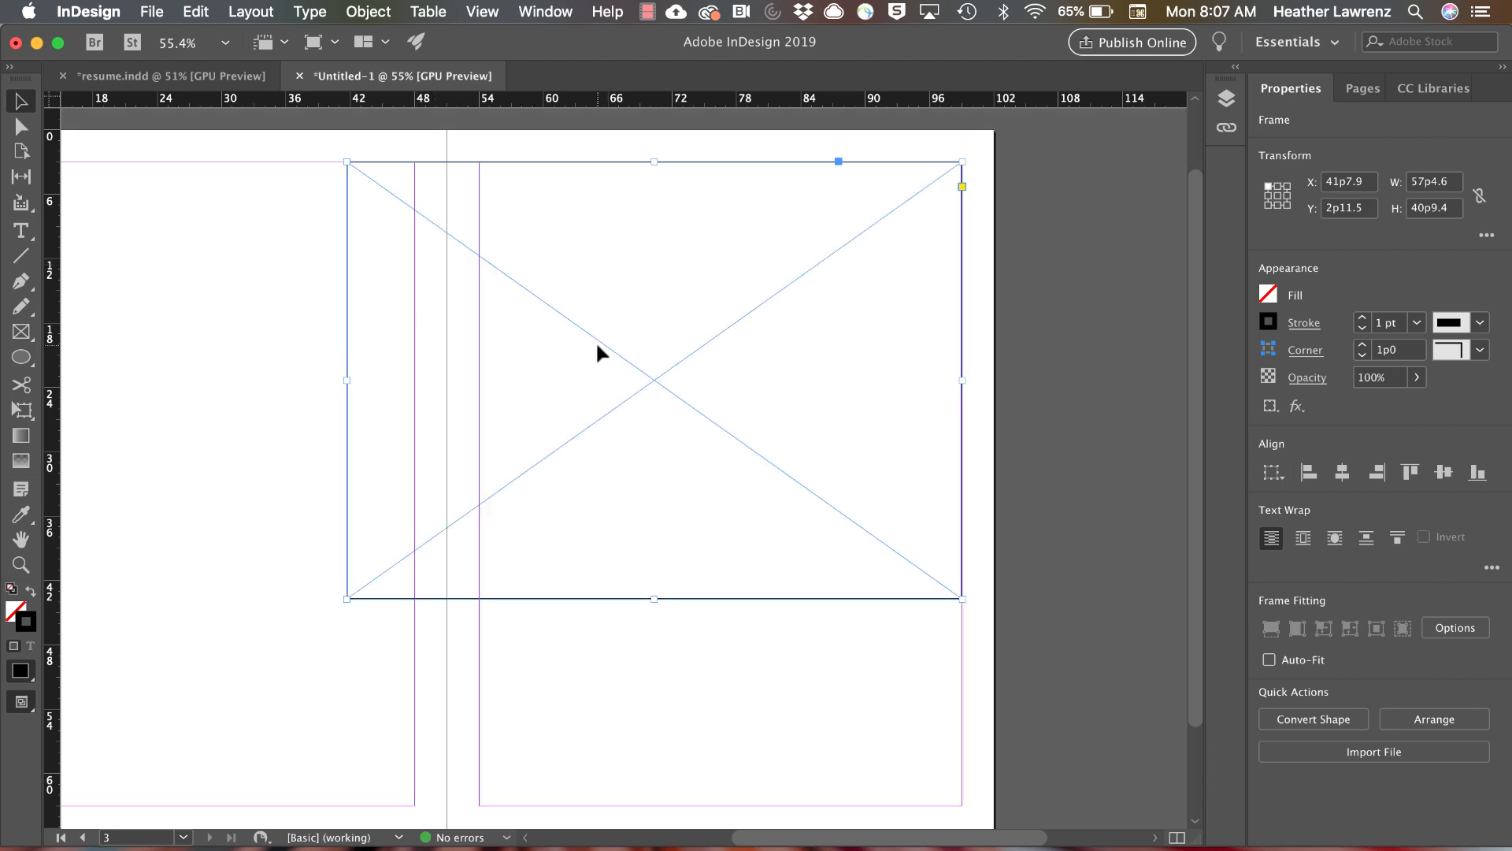
{"action": "mouse_move", "coordinate": [627, 357]}
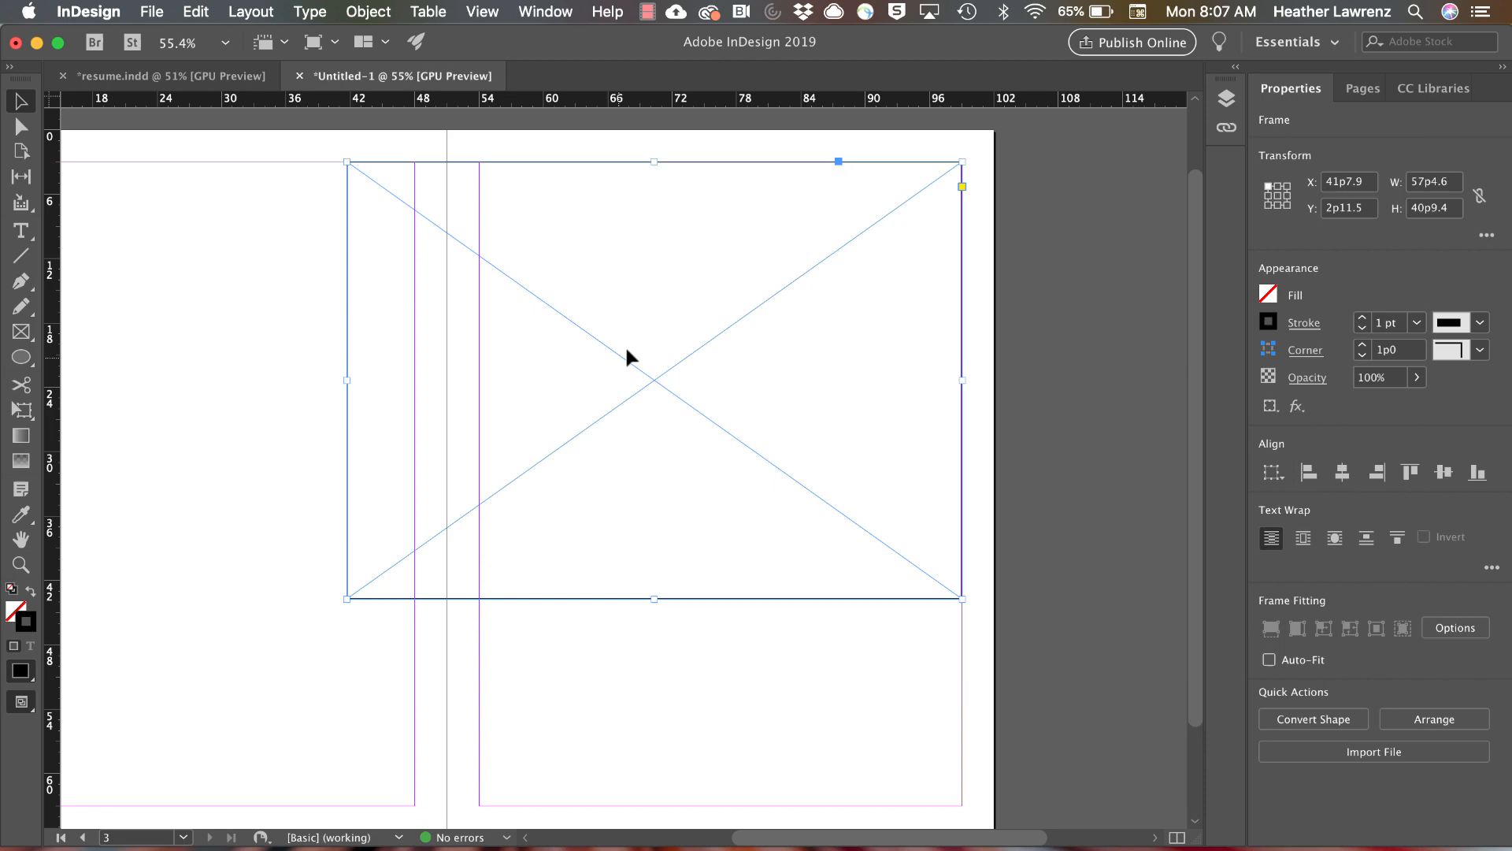
- Place juan-rojas-XfZPhwf_Btl-unsplash.jpg from Downloads into the selected empty frame
{"action": "key", "text": "cmd+d"}
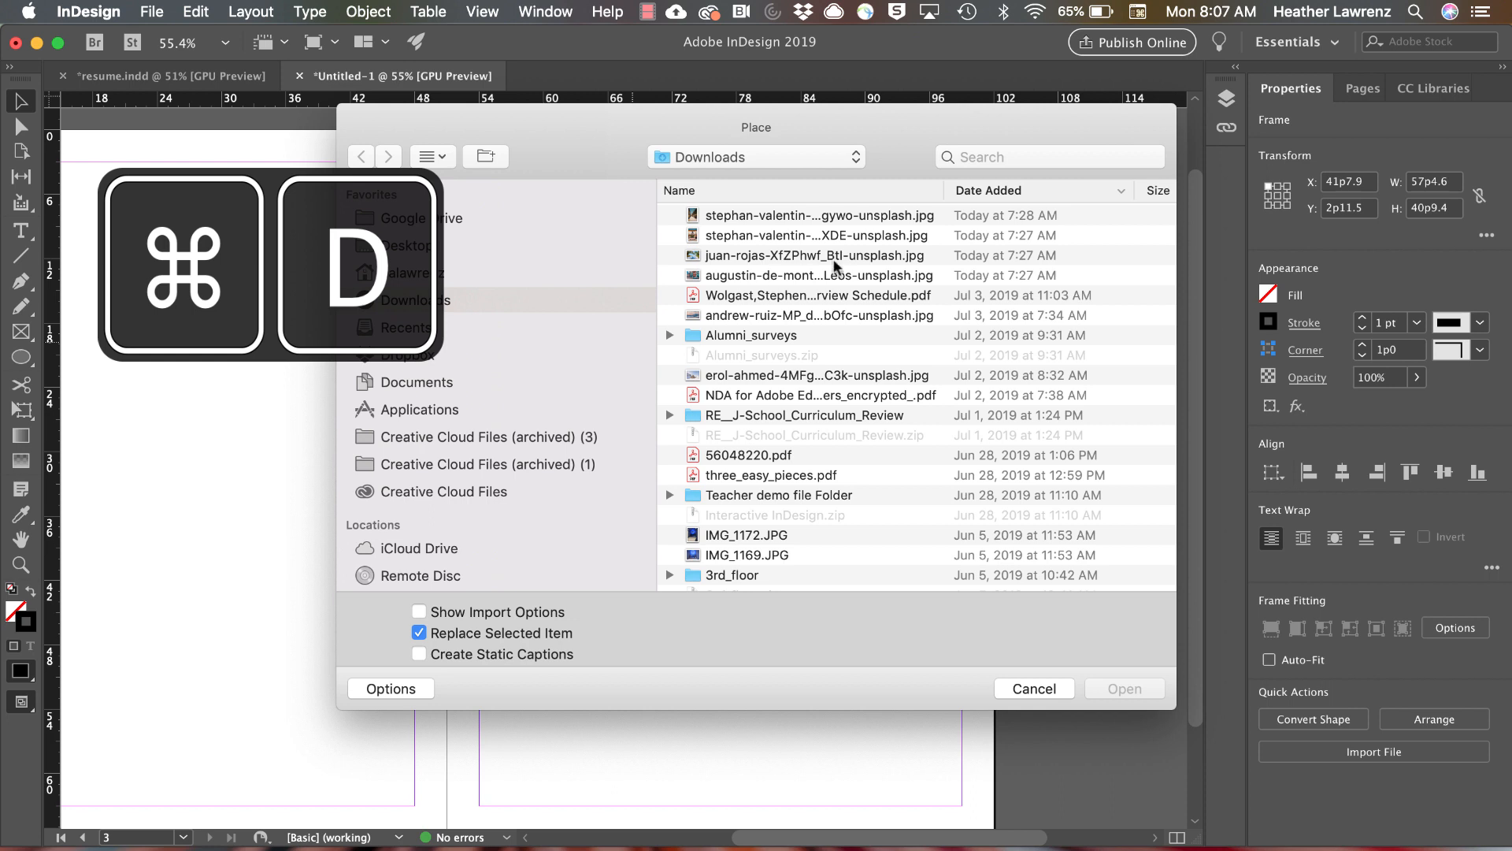
{"action": "left_click", "coordinate": [818, 255]}
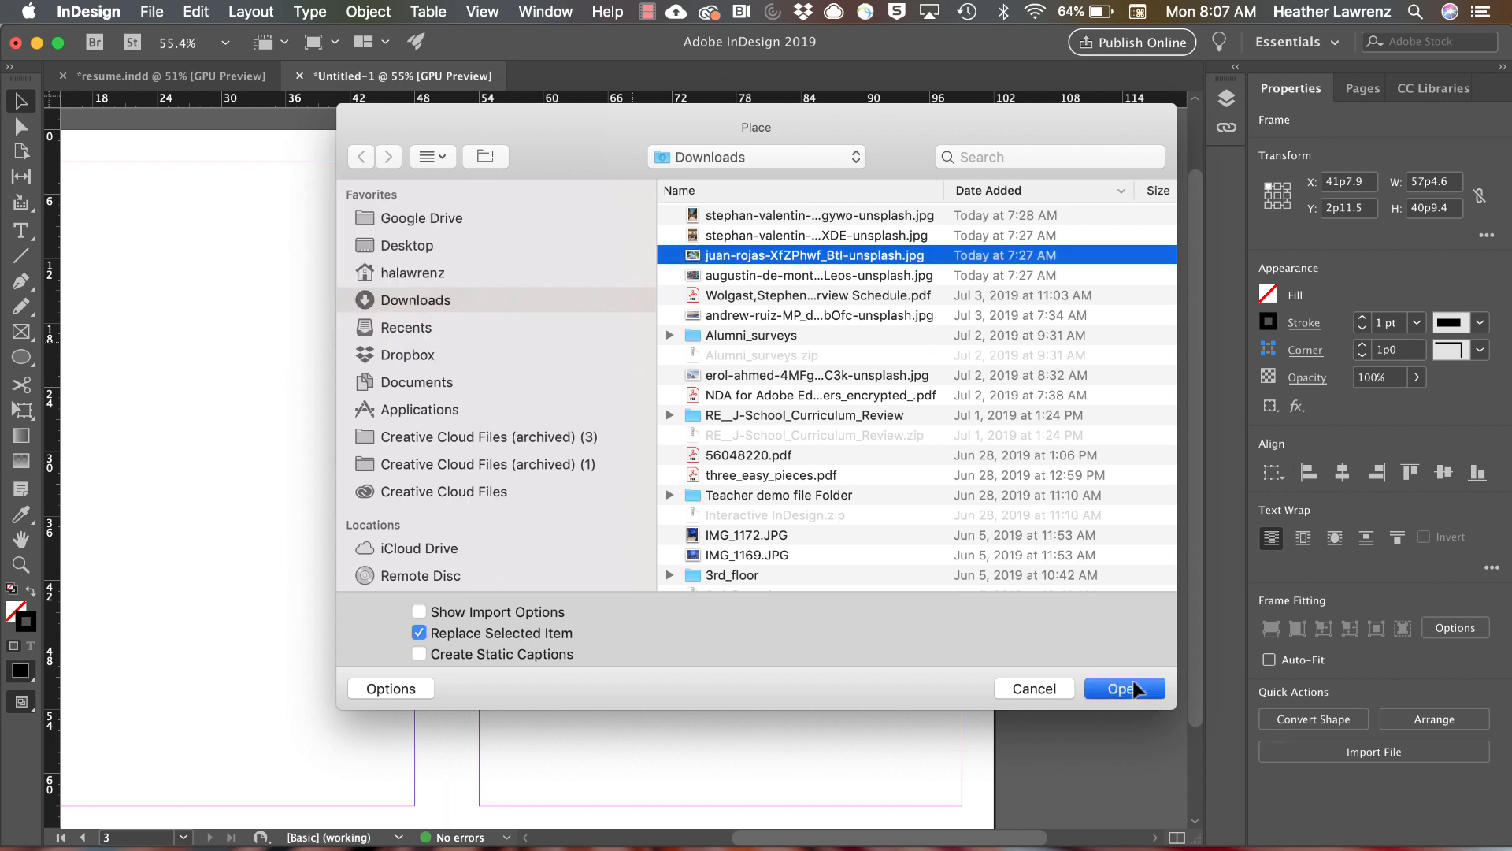
{"action": "left_click", "coordinate": [1125, 689]}
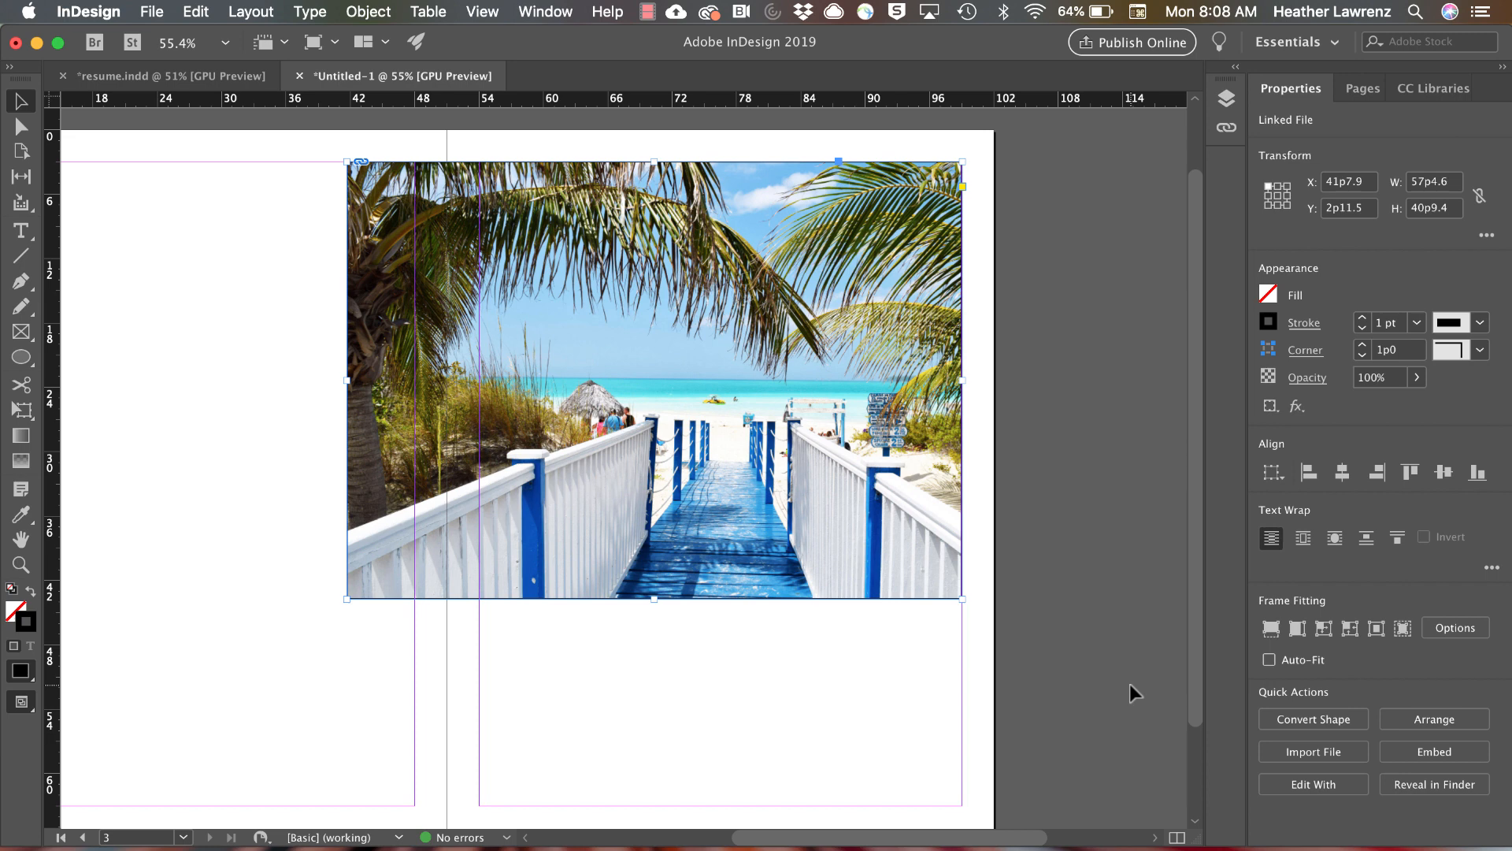
- Deselect the beach photo frame by clicking empty pasteboard
{"action": "left_click", "coordinate": [750, 722]}
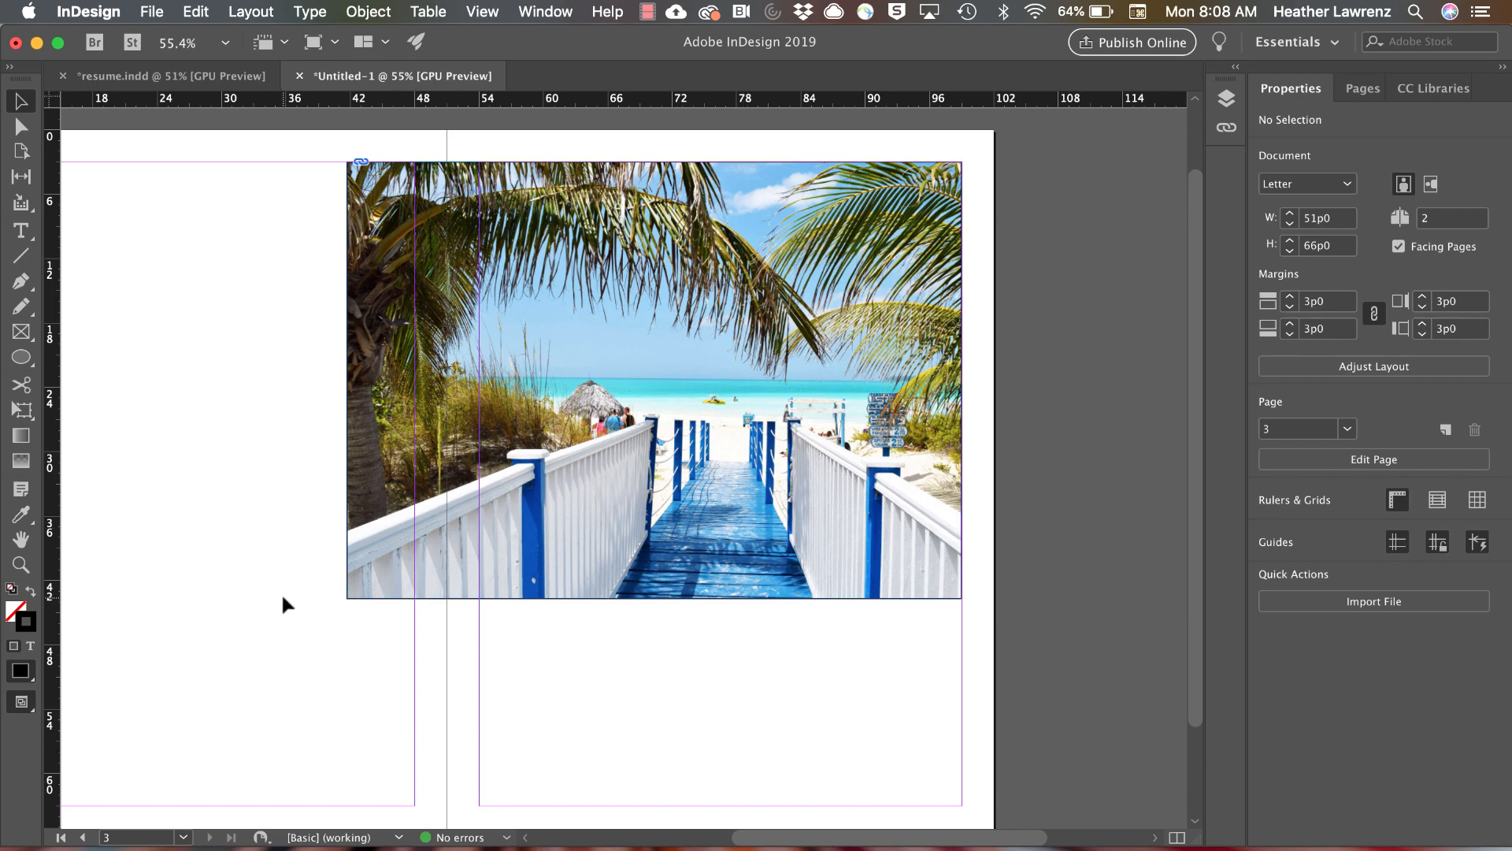
{"action": "mouse_move", "coordinate": [323, 721]}
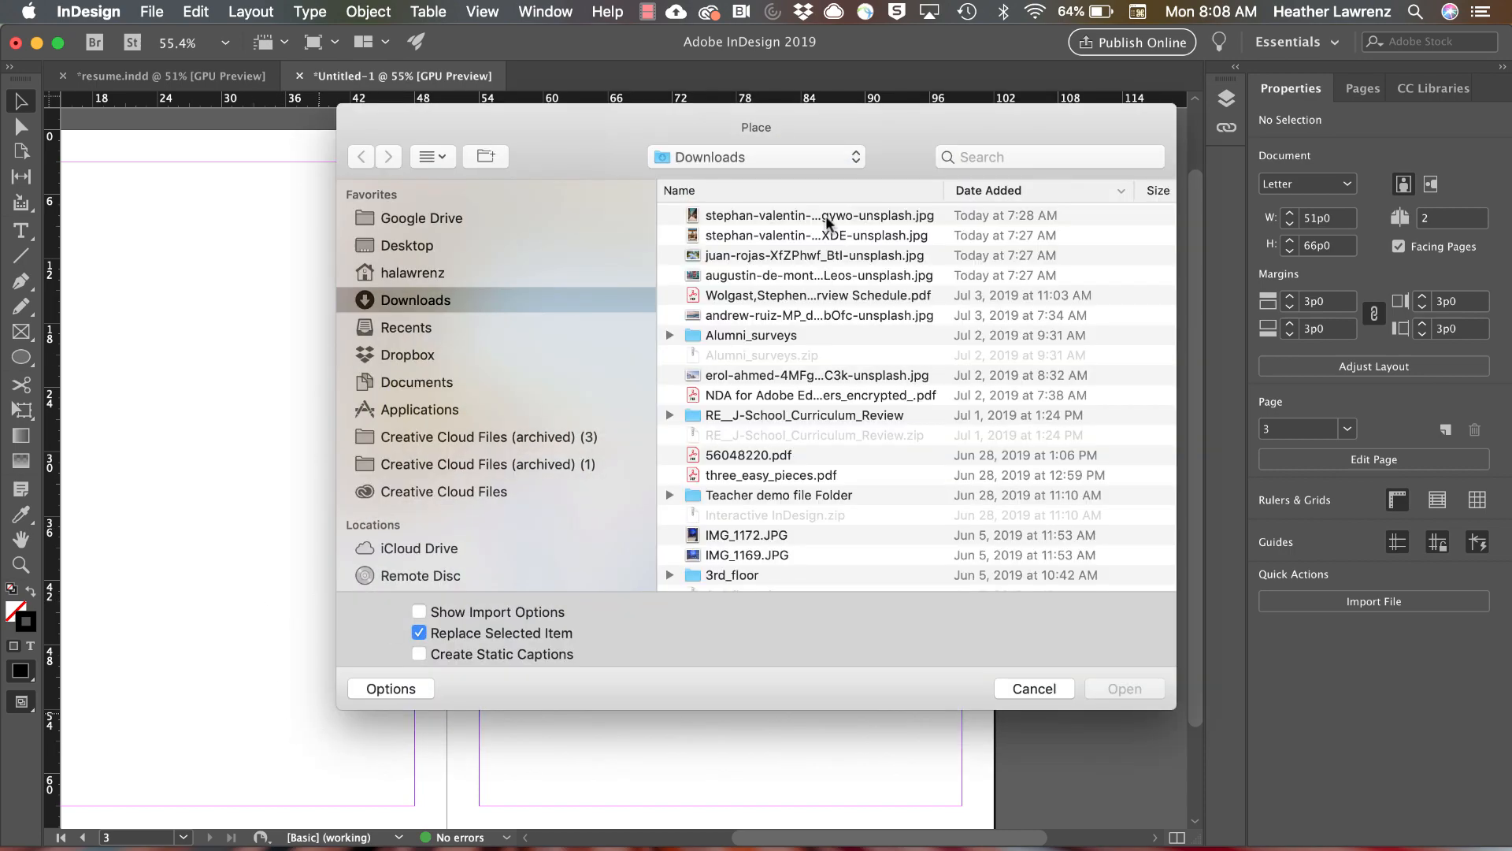
- Select the newest unsplash JPGs in Downloads and load them into the place cursor
{"action": "left_click", "coordinate": [817, 235]}
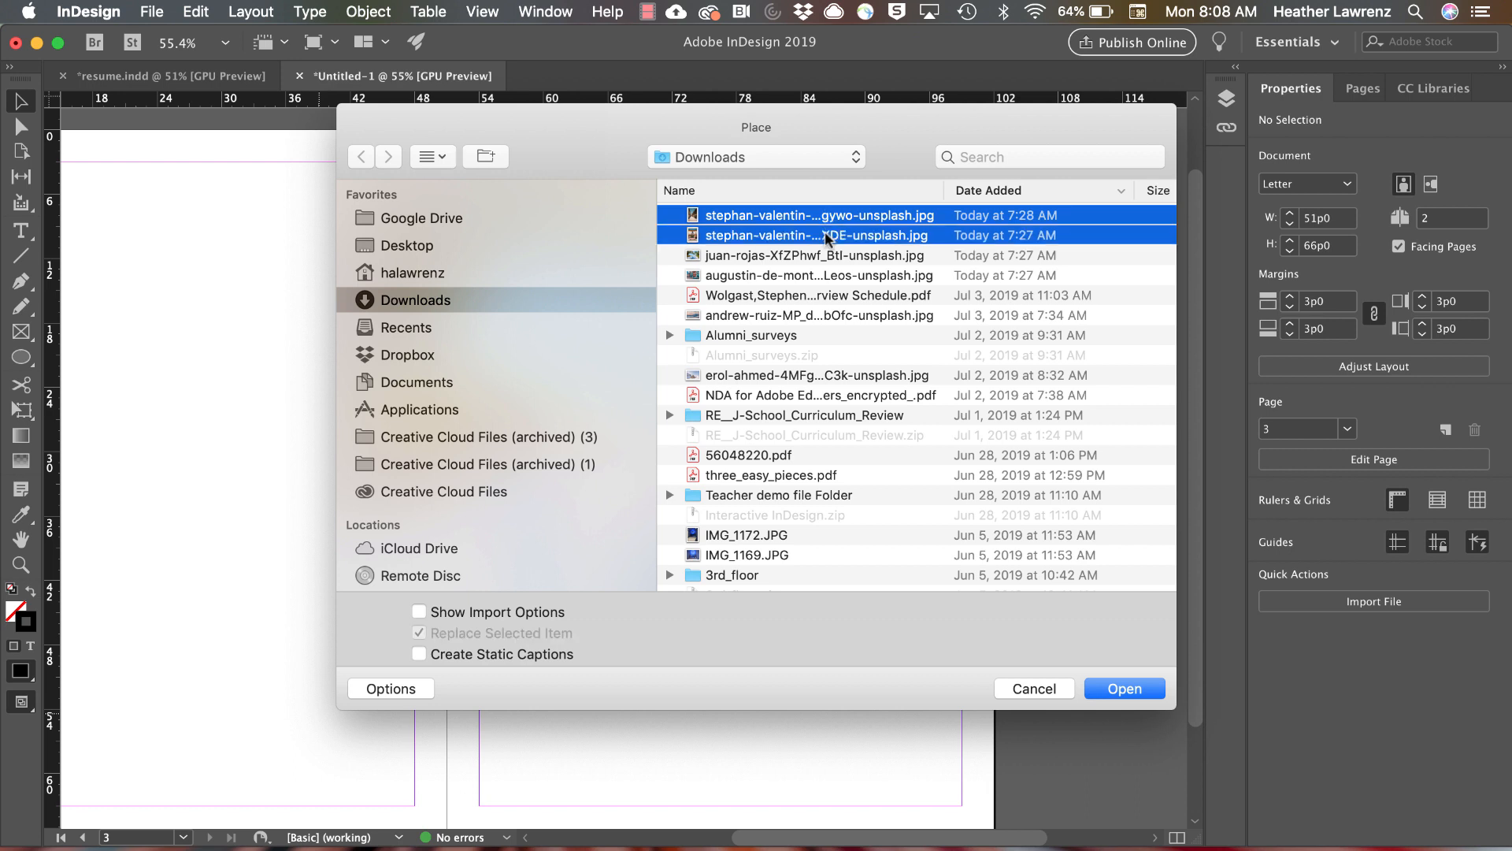
{"action": "left_click", "coordinate": [817, 274]}
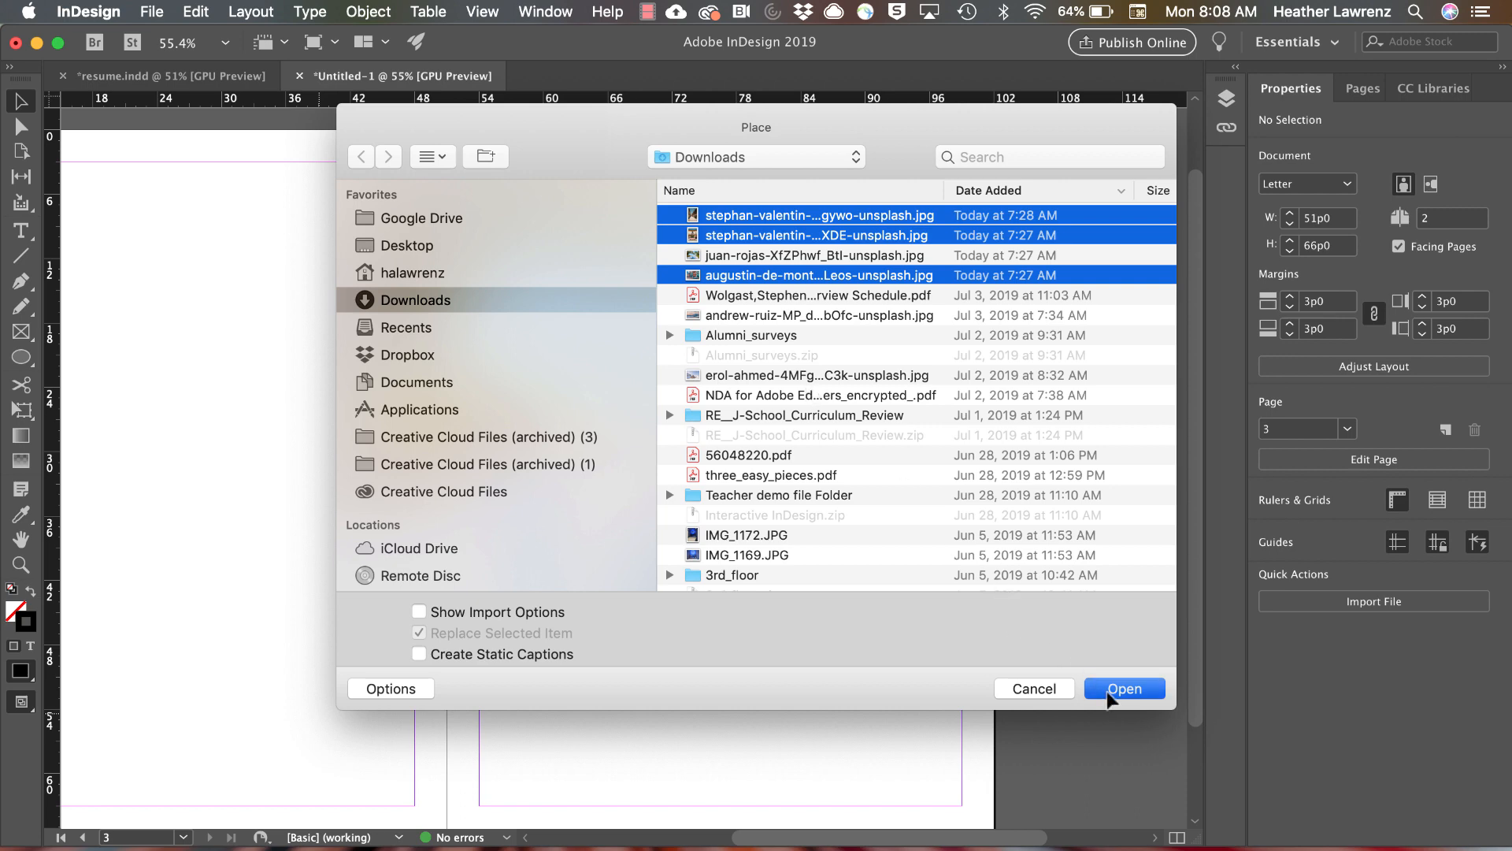
{"action": "left_click", "coordinate": [1123, 688]}
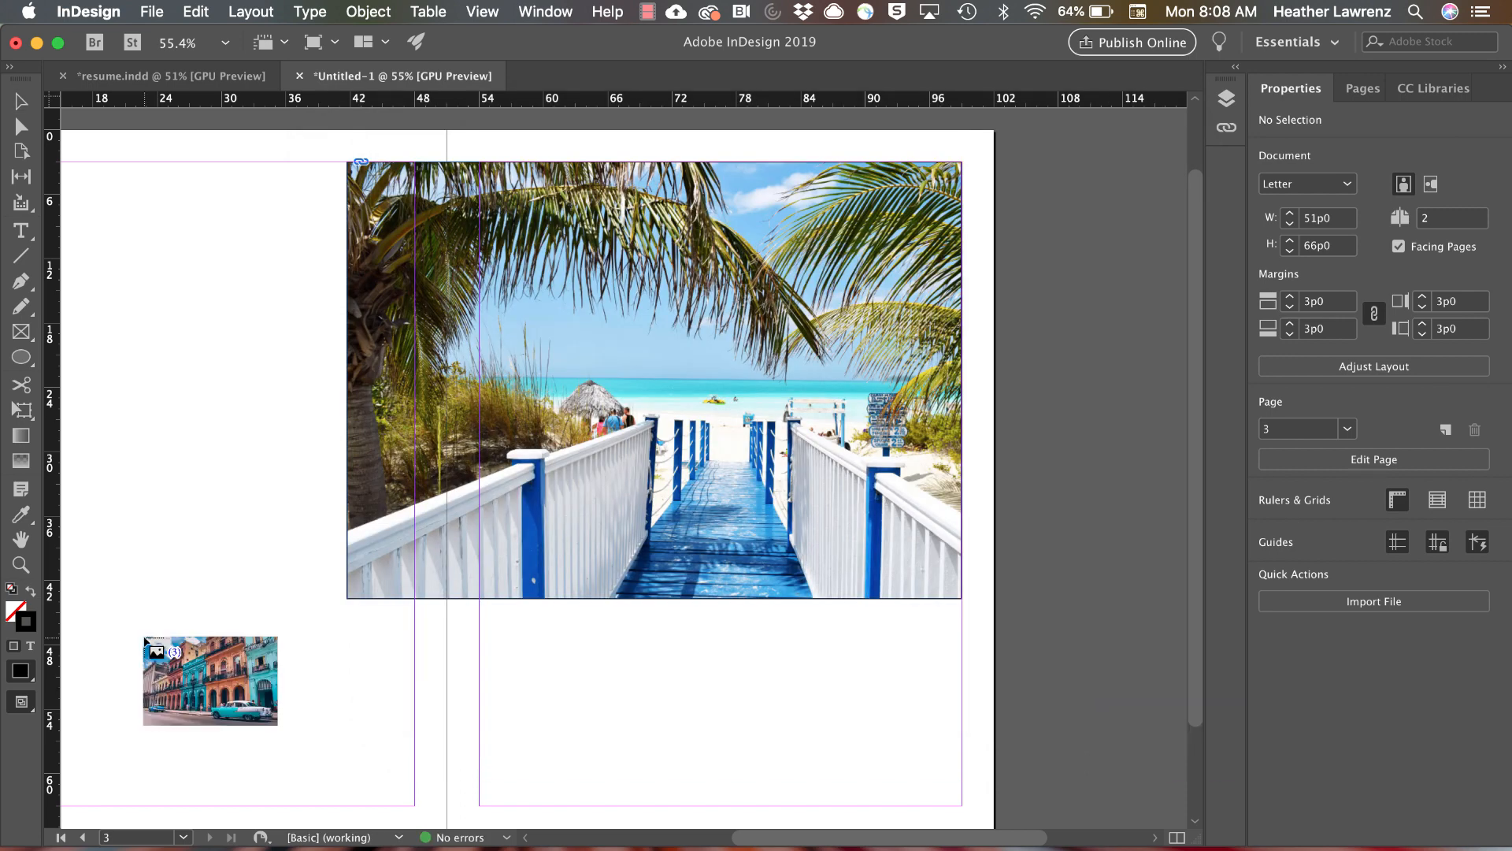